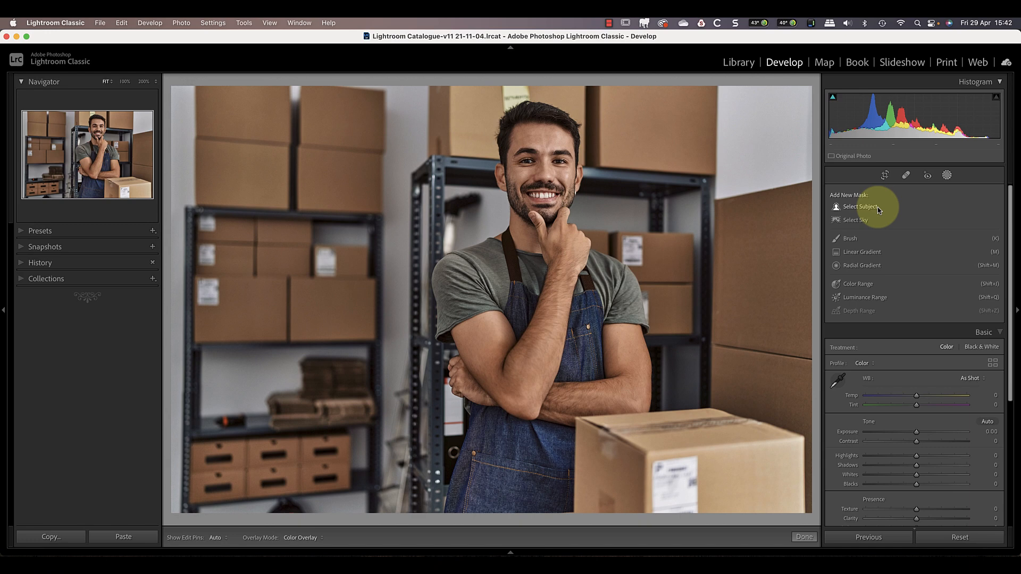
Add a Select Subject mask that covers the smiling man in the warehouse photo
click(856, 207)
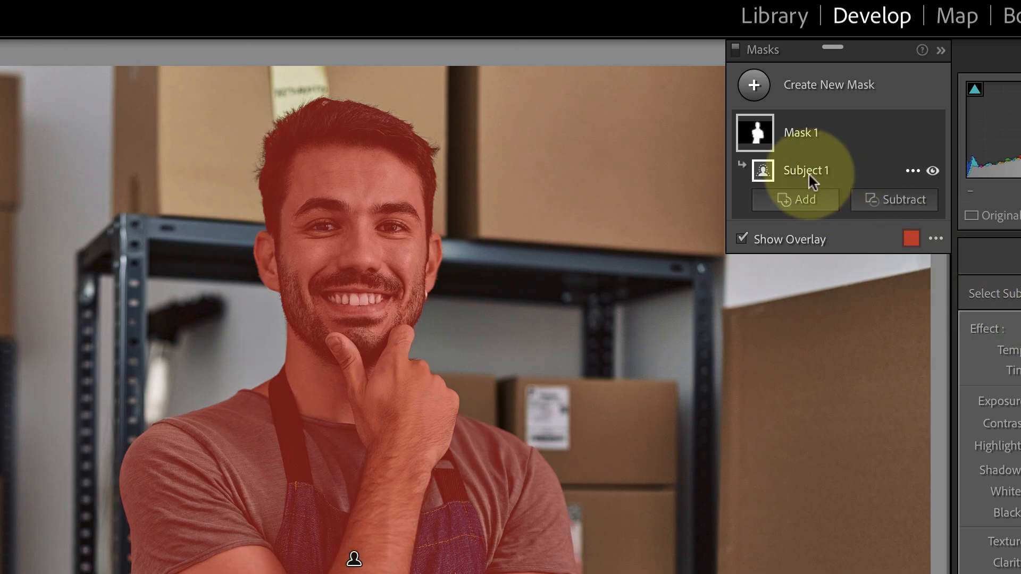
Rename the Subject 1 mask component to 'Man'
double_click(807, 170)
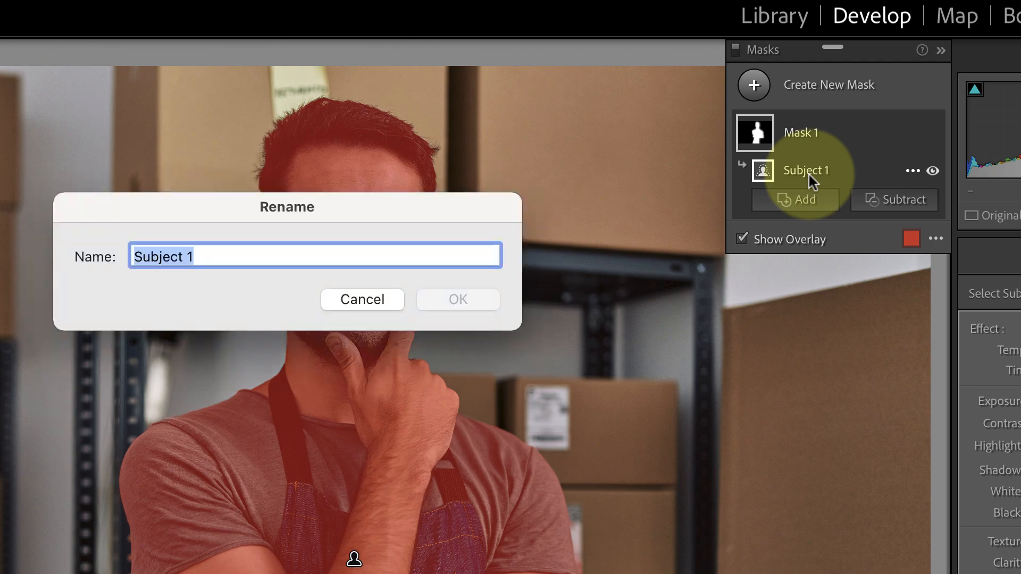
text(Man)
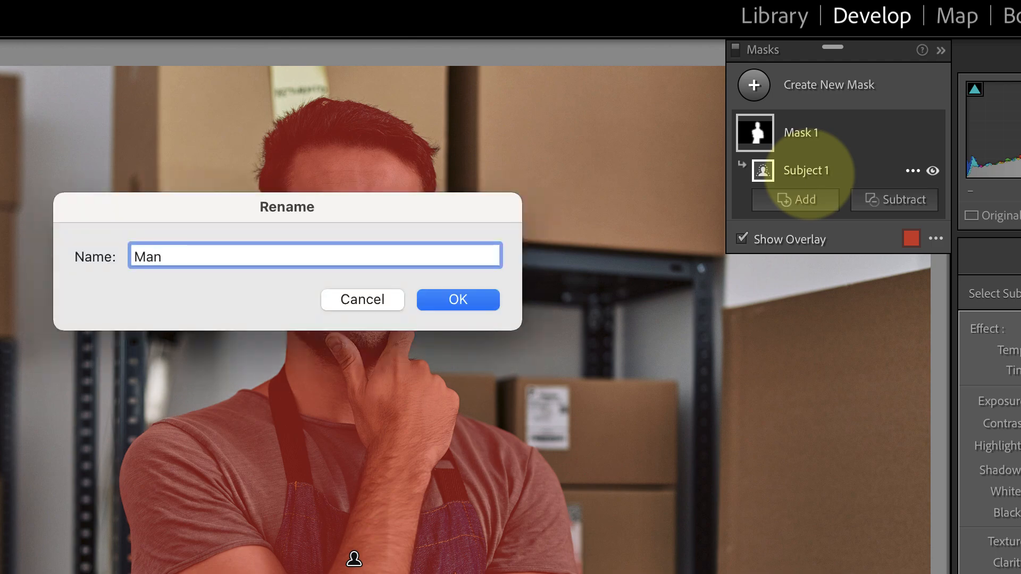
click(458, 300)
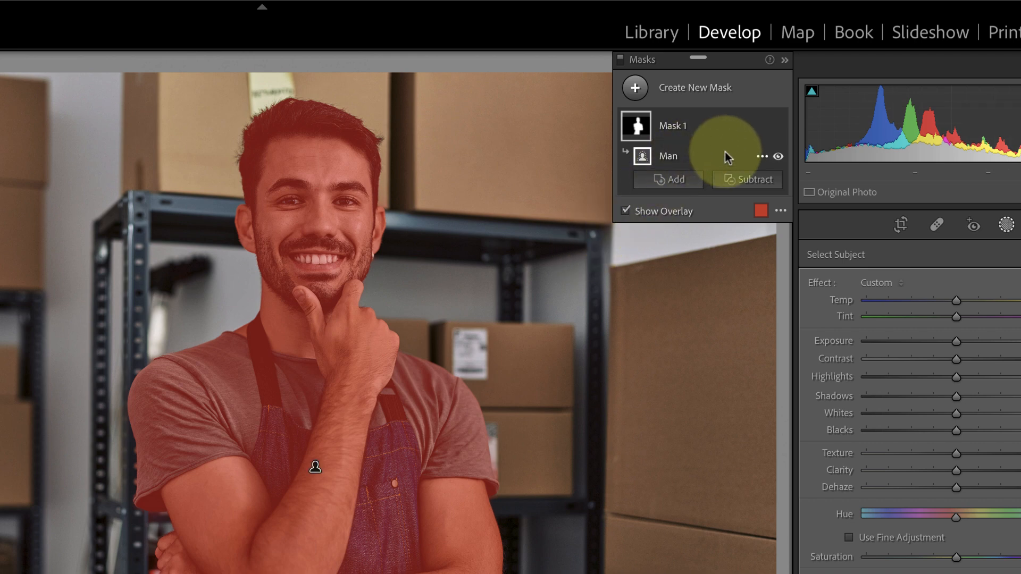
Invert the Man component so the mask targets the warehouse background
click(762, 156)
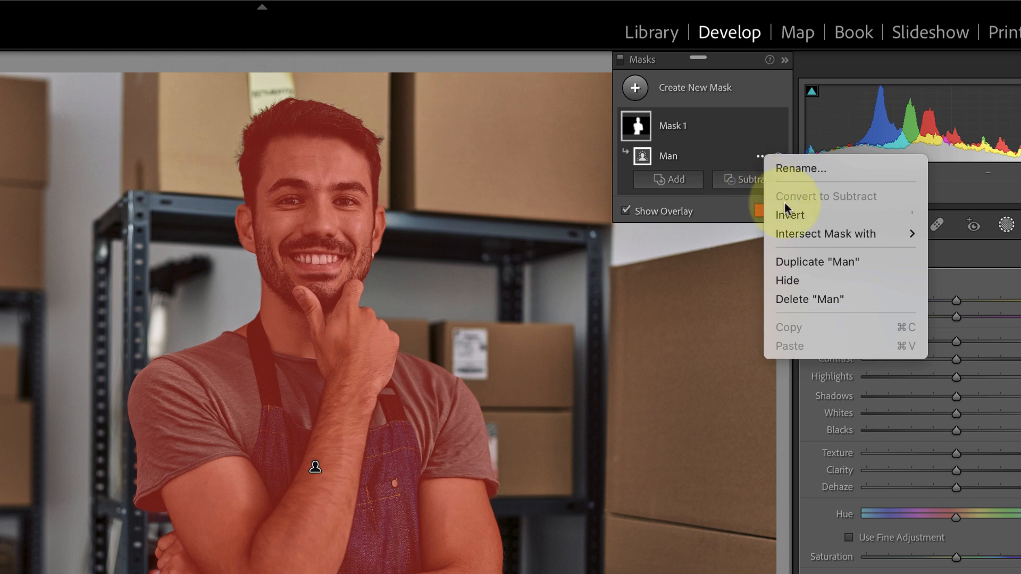
click(789, 214)
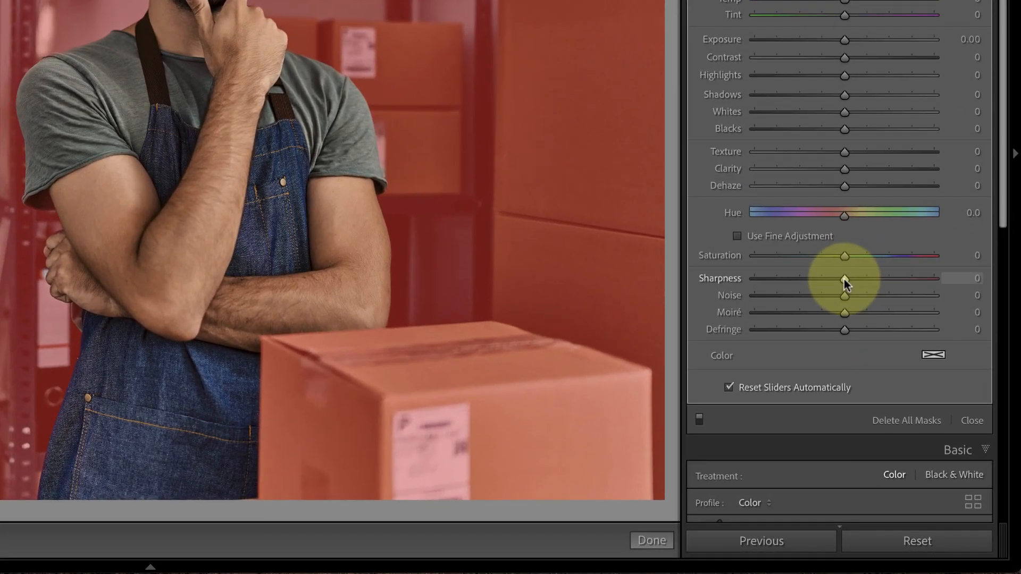
Drop the background mask's Sharpness into negative values to soften the boxes
drag(844, 278, 800, 278)
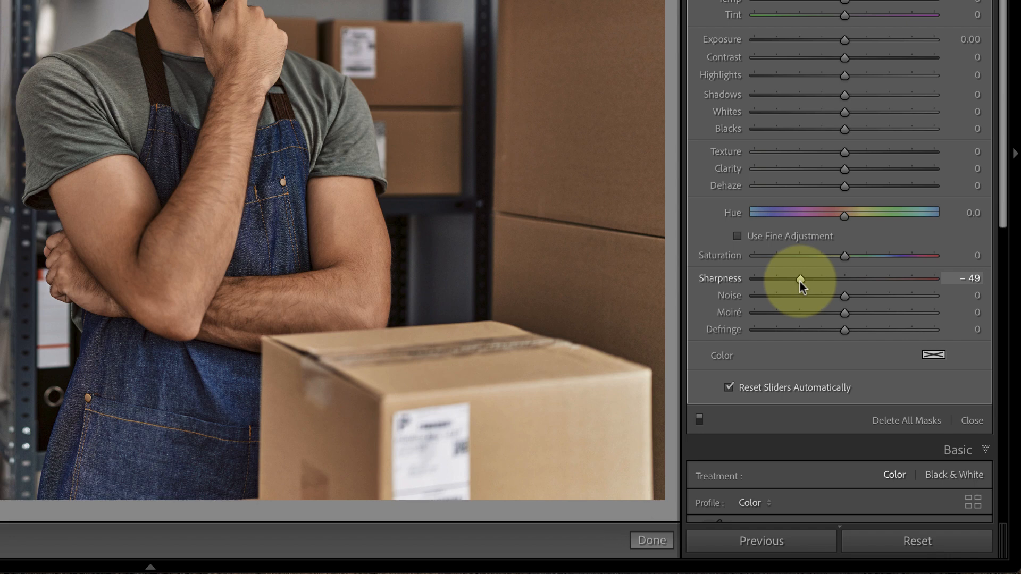
drag(800, 279, 754, 278)
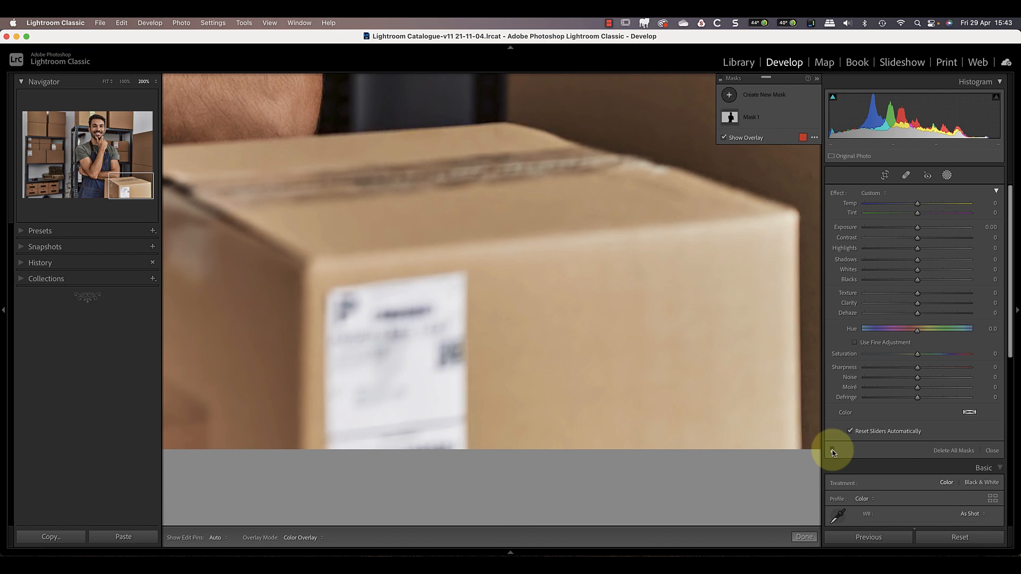
Set the background mask's Texture and Sharpness both to -100
drag(391, 261, 456, 446)
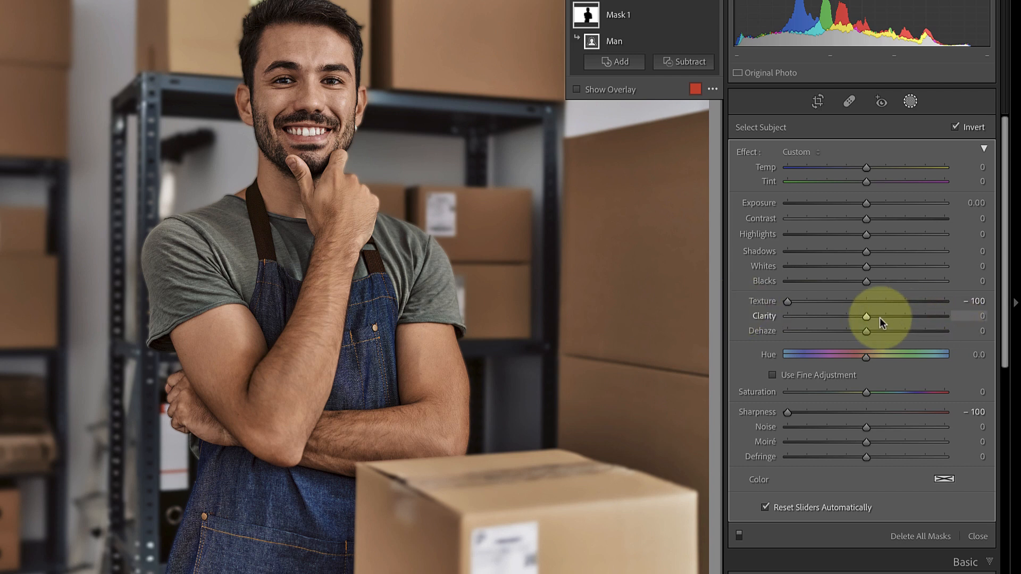
Lower background Clarity to -100, then ease it back to about -36
drag(866, 315, 835, 316)
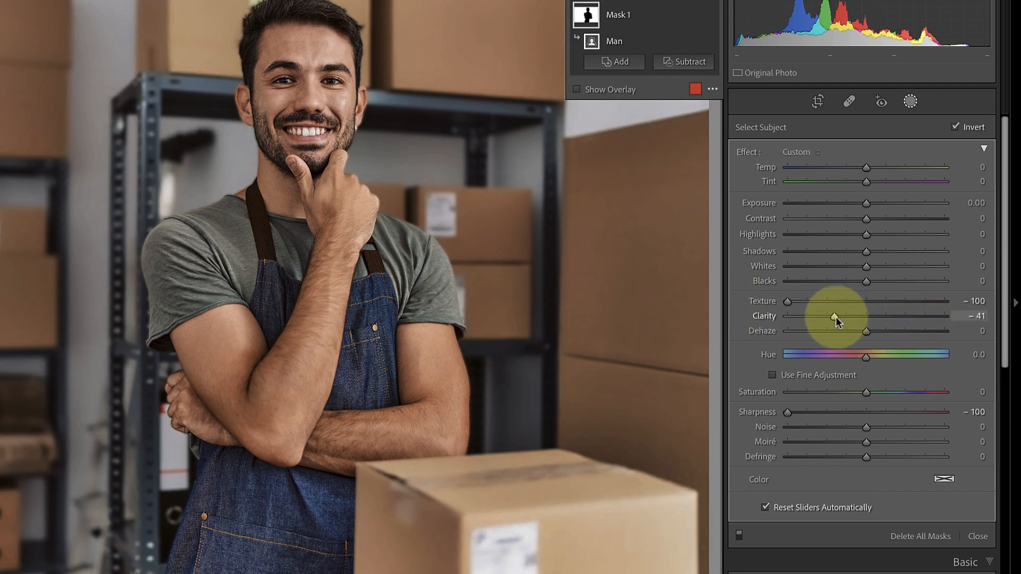
drag(833, 315, 814, 315)
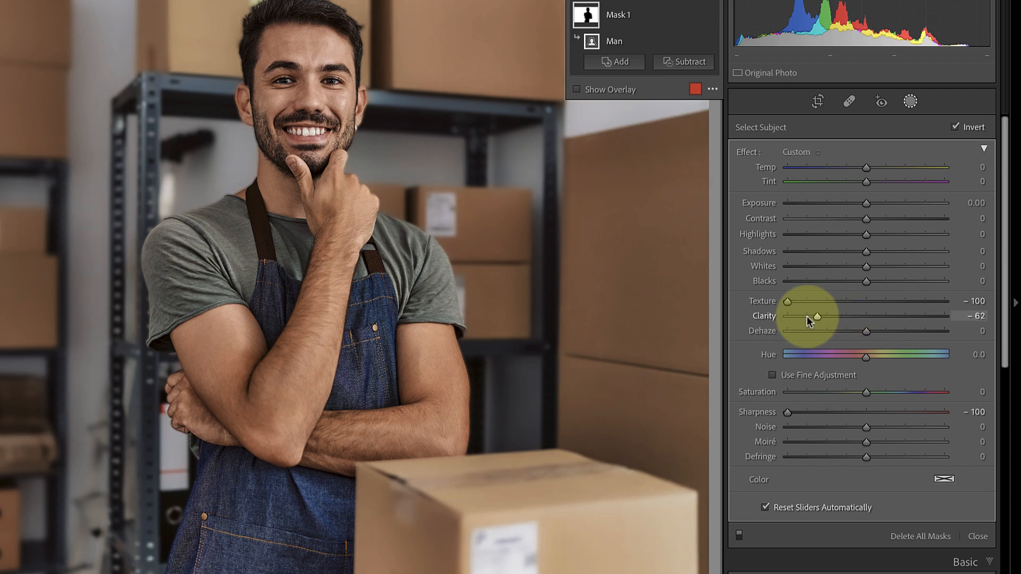
drag(815, 316, 786, 316)
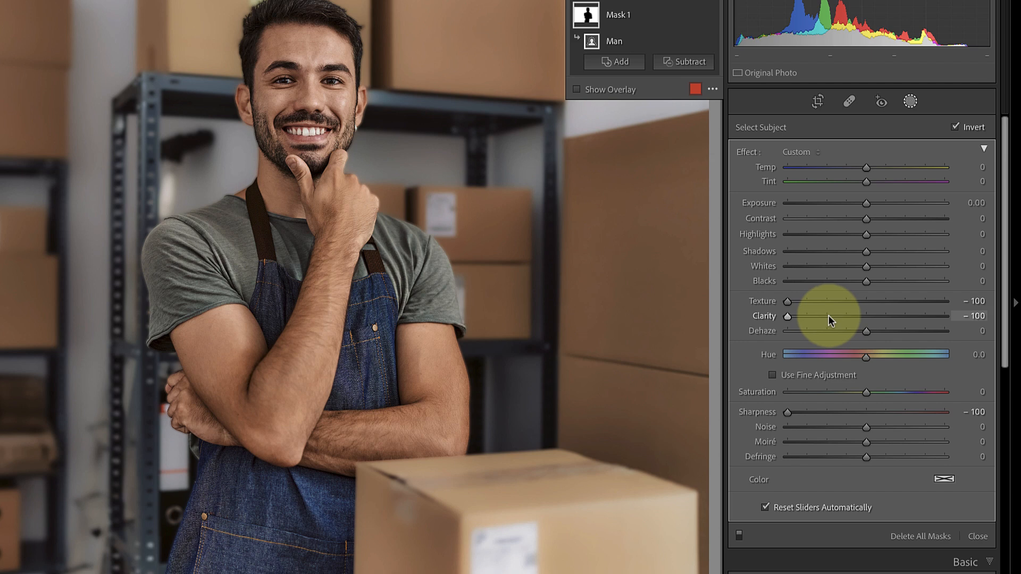
drag(786, 316, 840, 315)
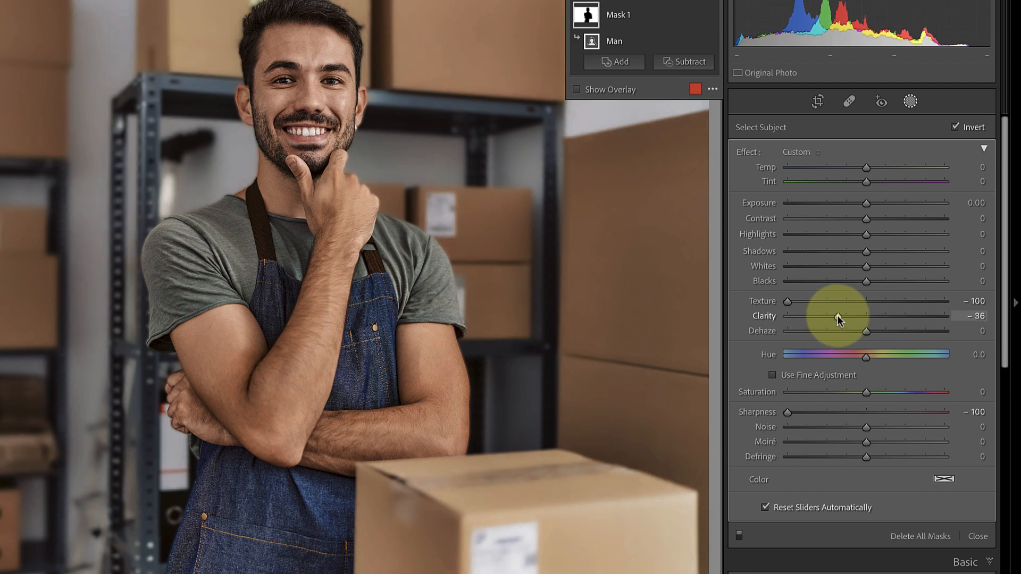
mouse_move(837, 317)
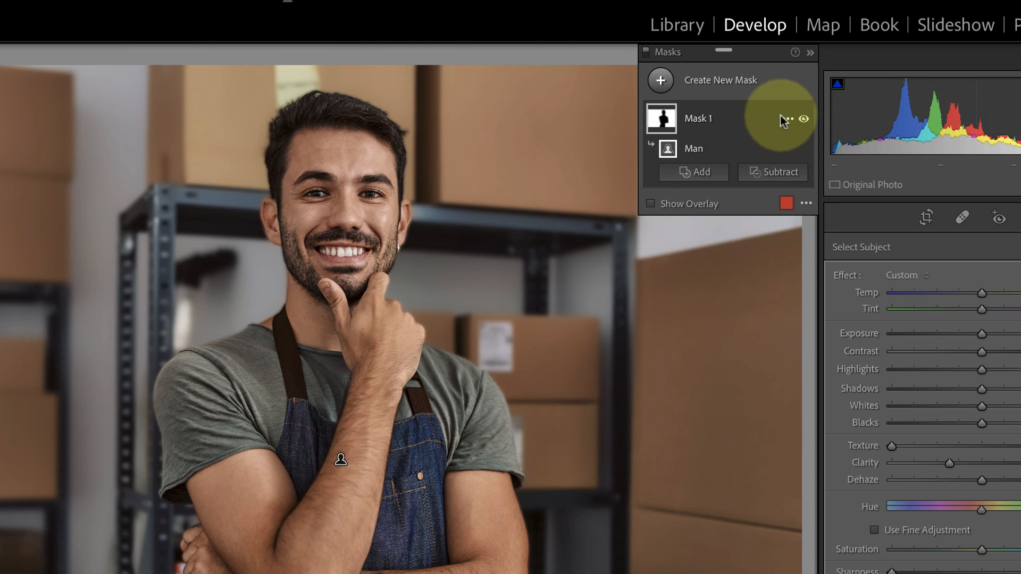
Dismiss the Mask 1 options menu and switch to the laptop portrait
click(786, 118)
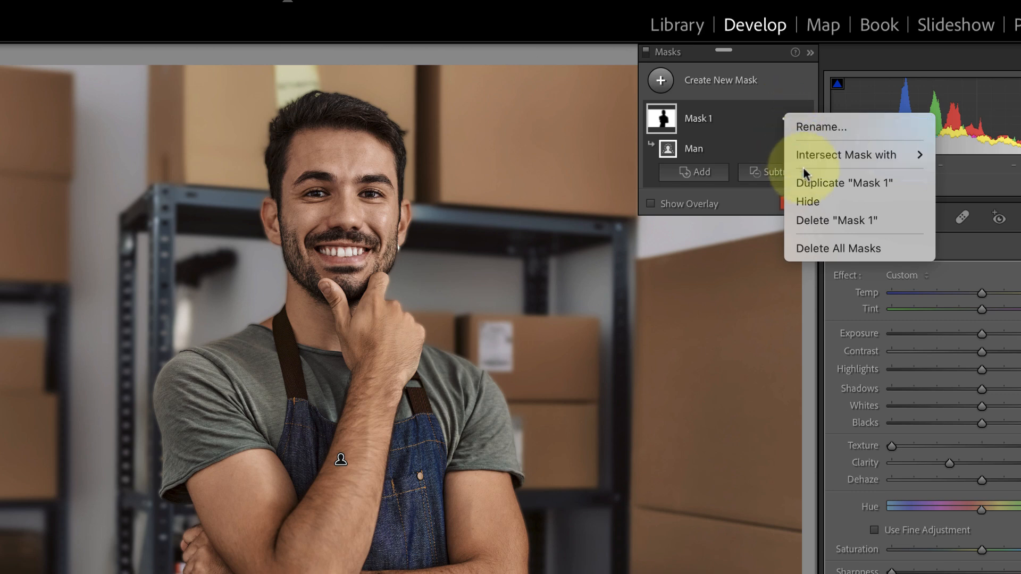
click(845, 183)
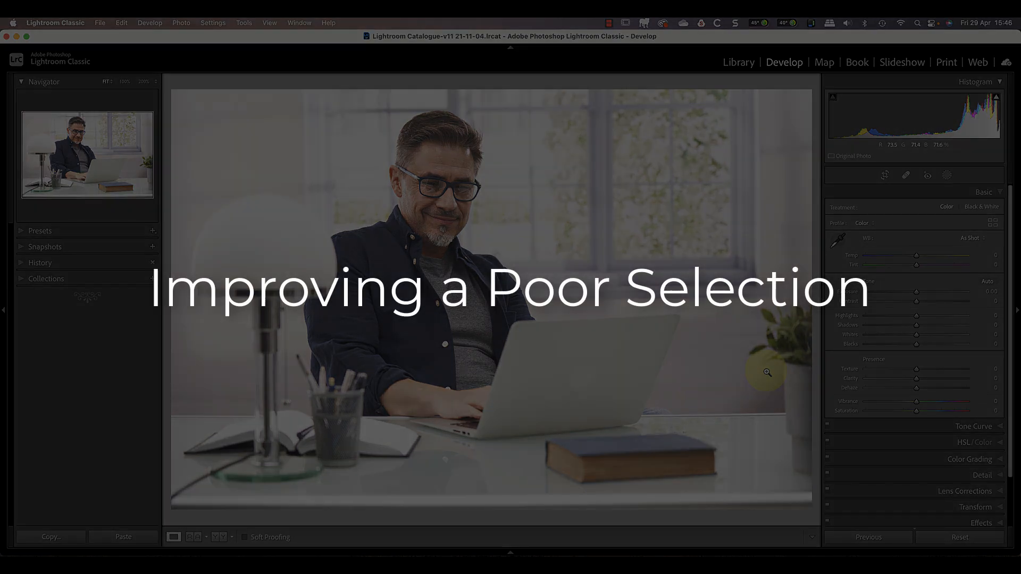
Mask the man at the laptop with Select Subject and invert it onto the office background
click(947, 175)
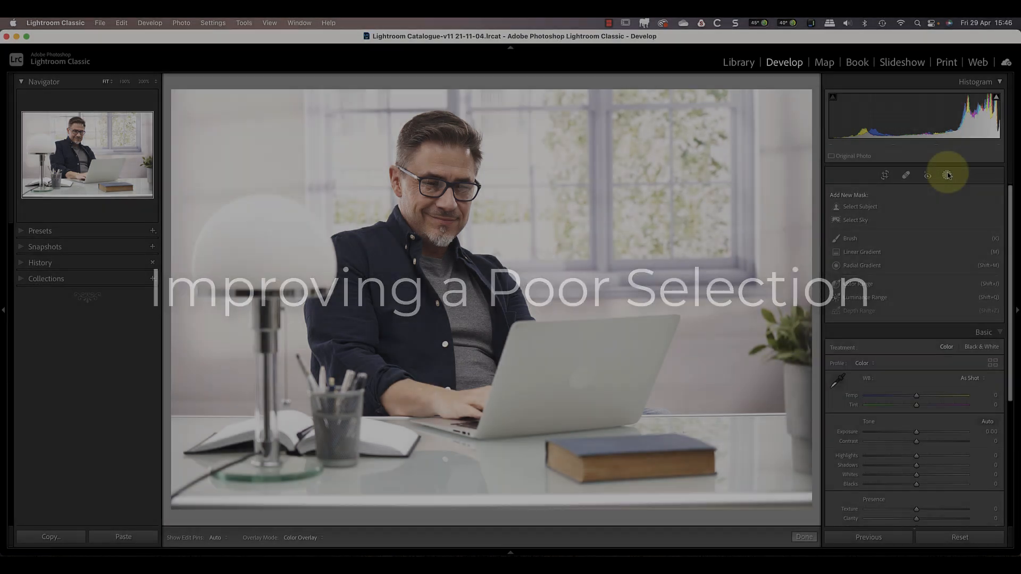
click(947, 175)
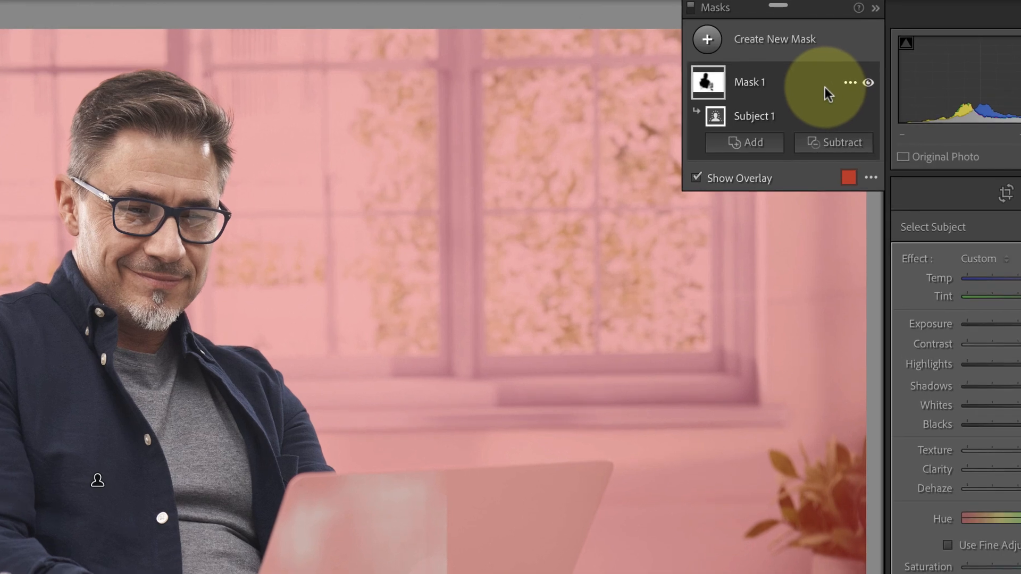
click(744, 143)
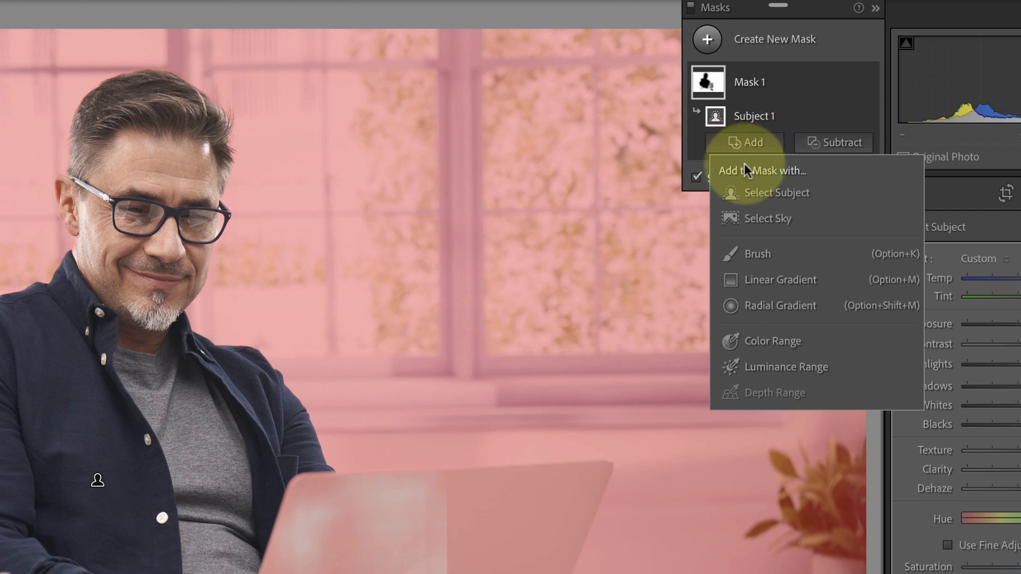
Add a Brush component to Mask 1
click(757, 255)
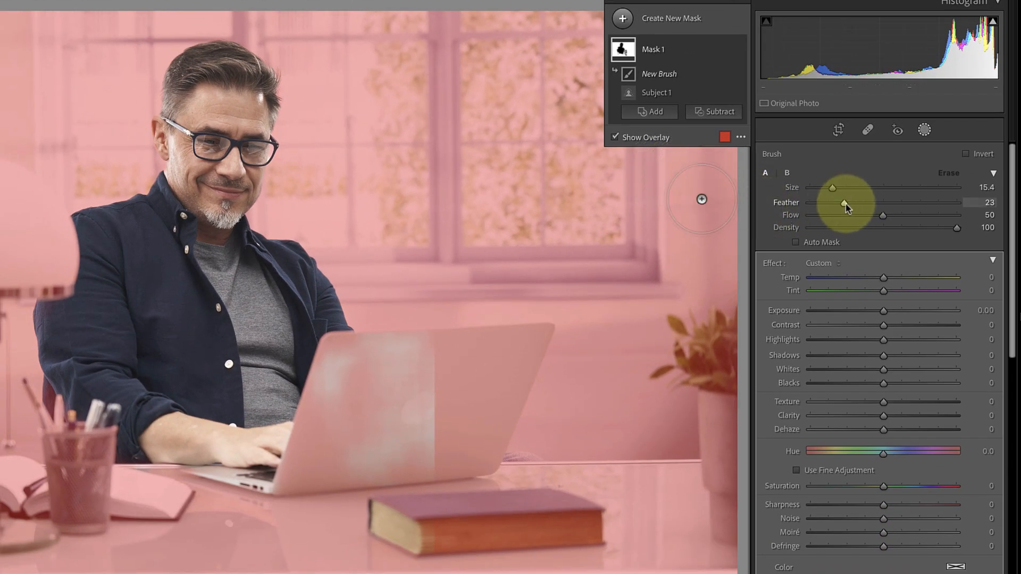
Raise the brush Feather to about 27 and paint the desk area into the mask
drag(840, 202, 842, 202)
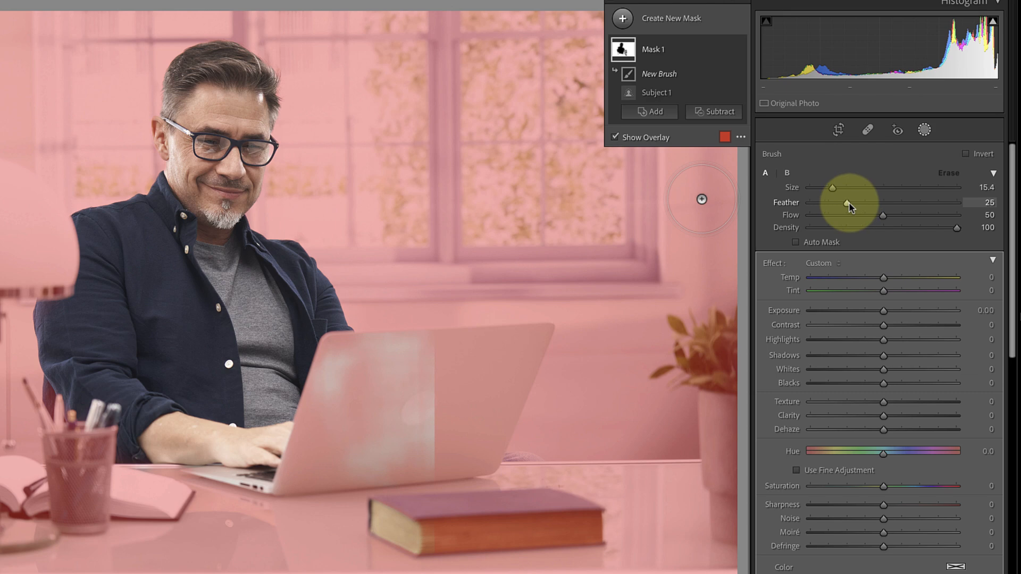
drag(836, 187, 810, 187)
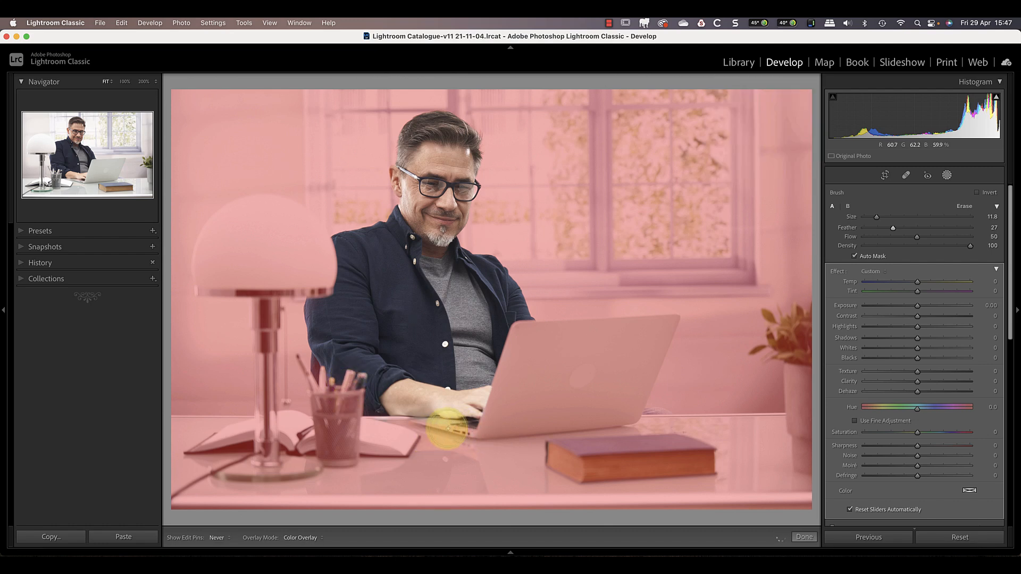
drag(449, 423, 478, 440)
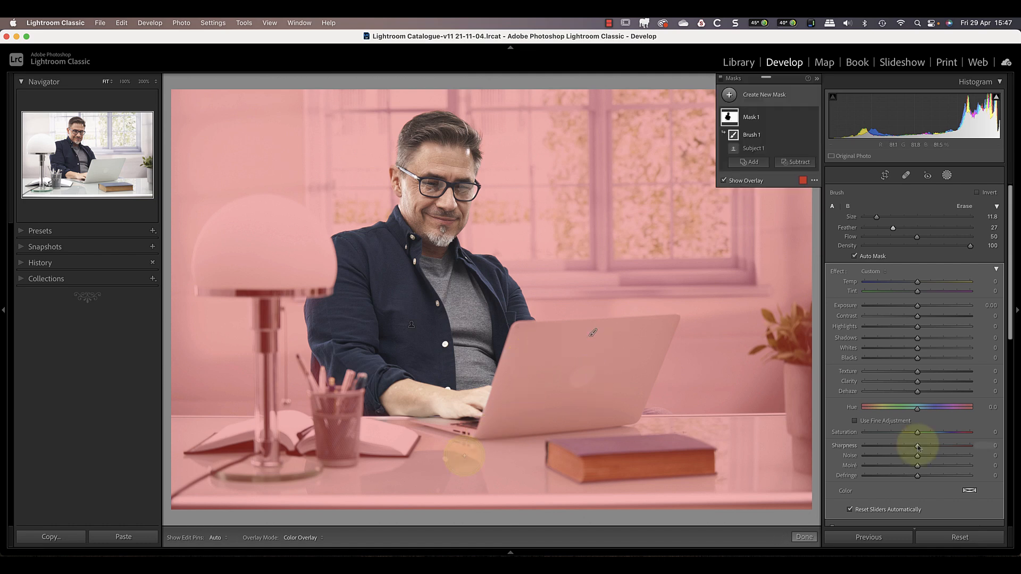
Drag the background mask's Sharpness to -100 to blur the office backdrop
drag(917, 445, 864, 446)
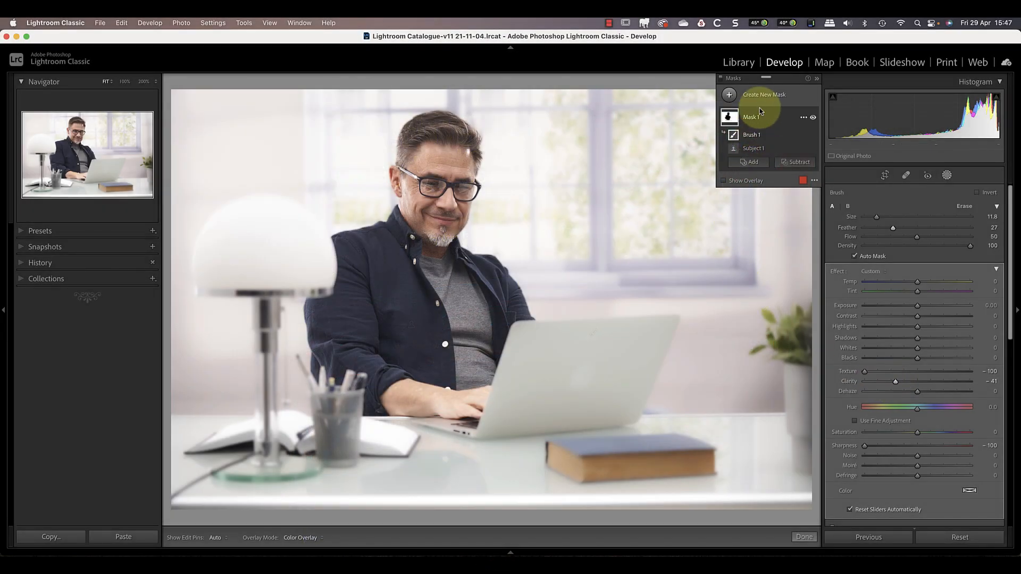
Duplicate Mask 1 into "Mask 1 Copy" from its options menu
click(803, 117)
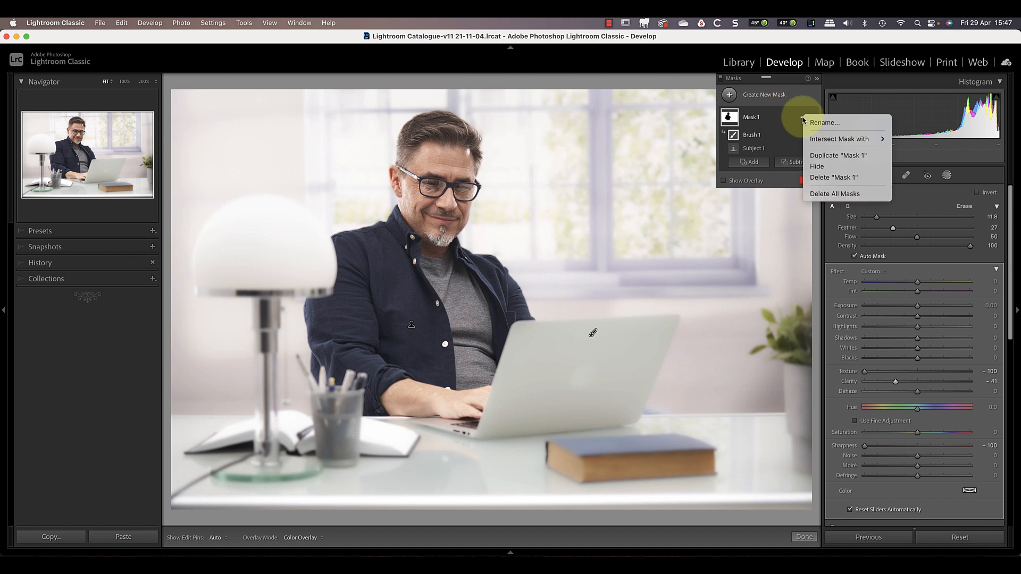
mouse_move(838, 155)
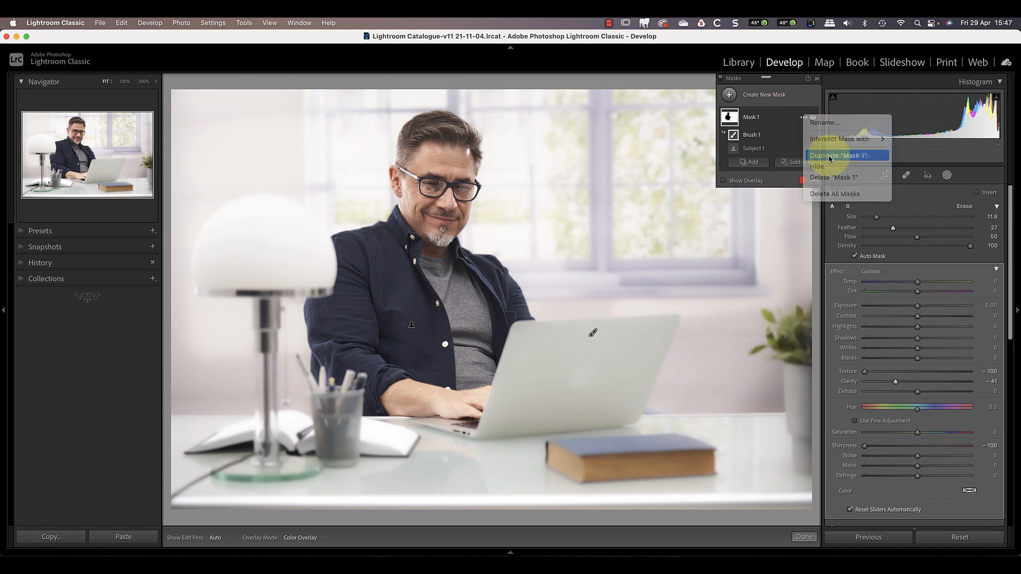
click(833, 155)
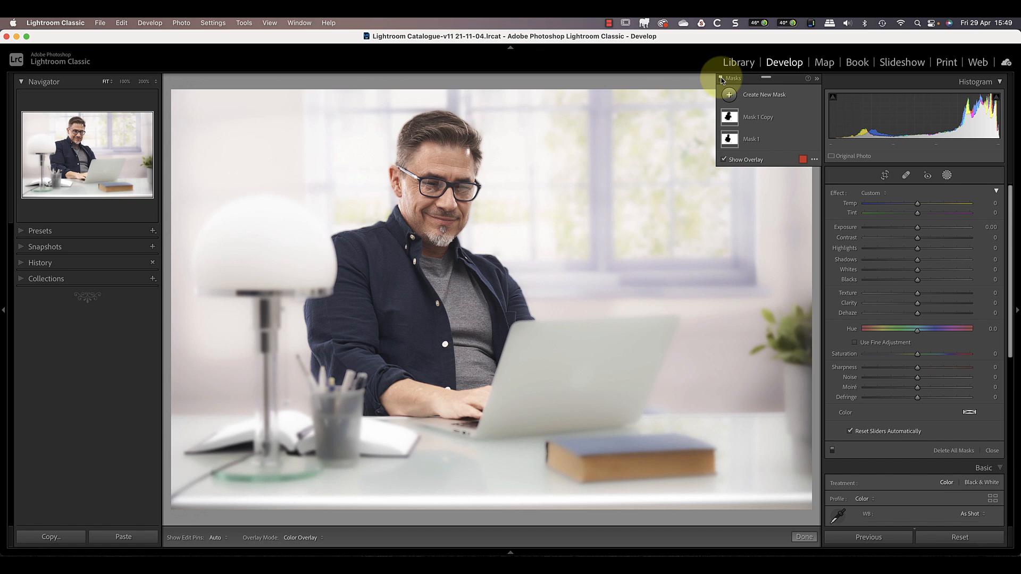
click(854, 343)
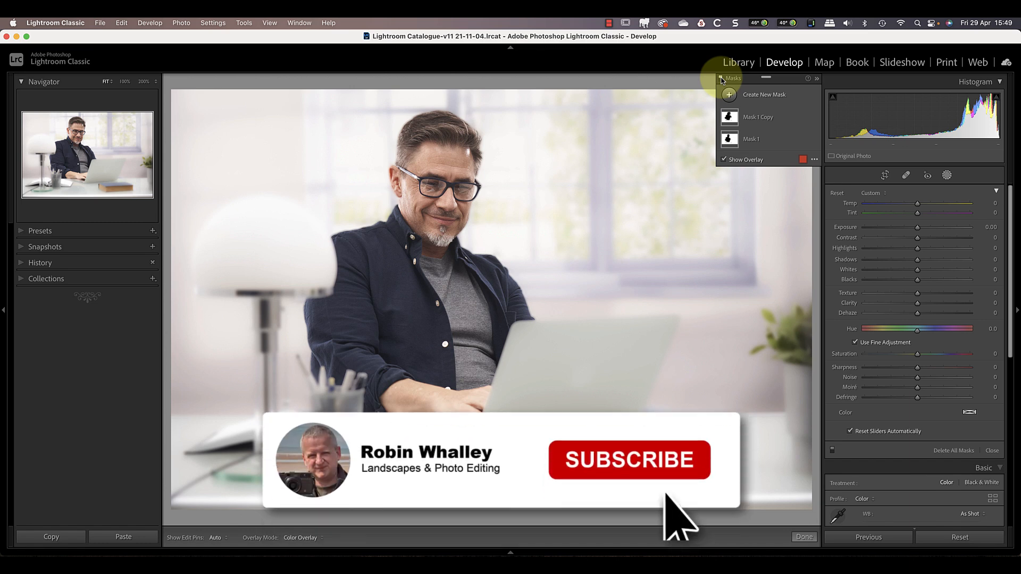
click(628, 460)
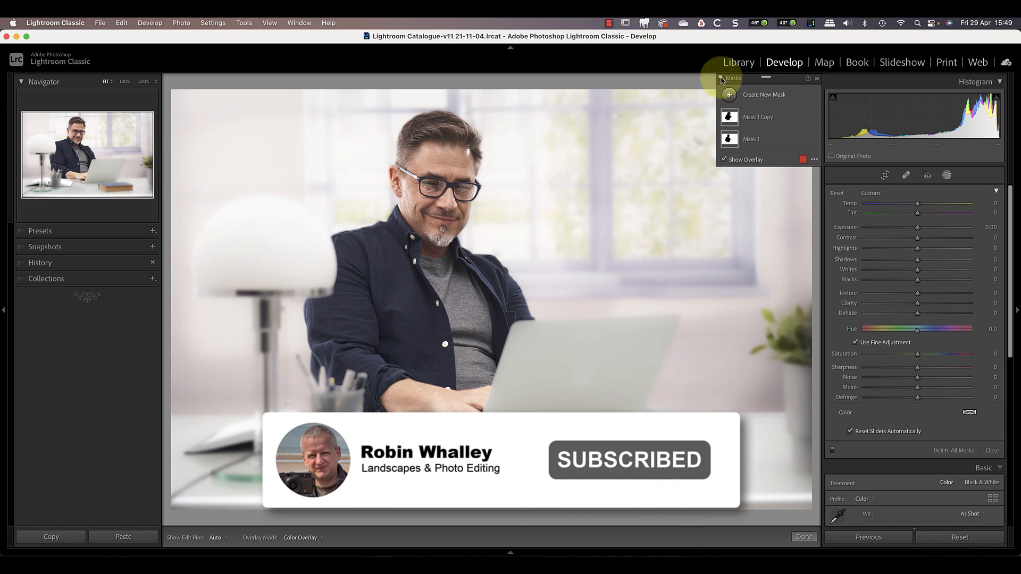